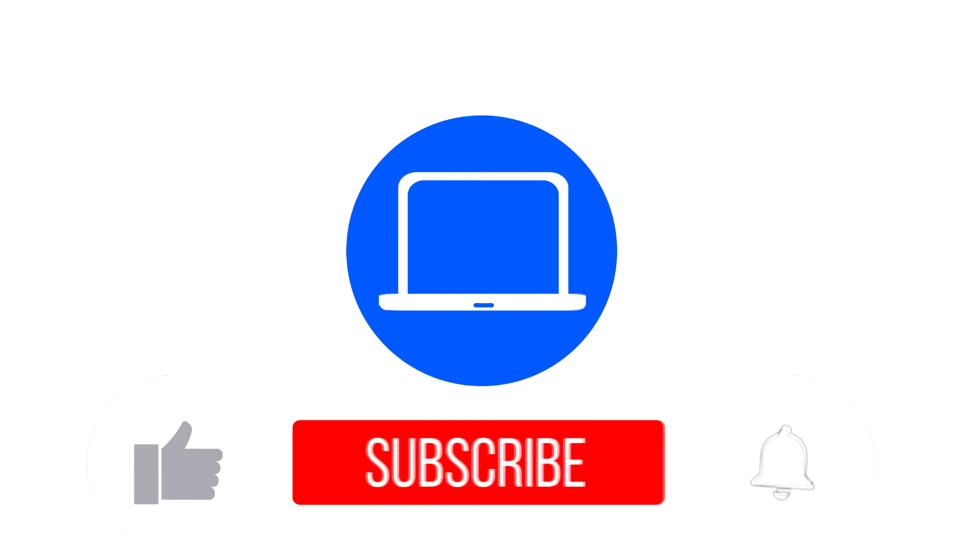
Play the intro until the button reads SUBSCRIBED, with blue thumbs-up and ringing bell
{"action": "left_click", "coordinate": [480, 462]}
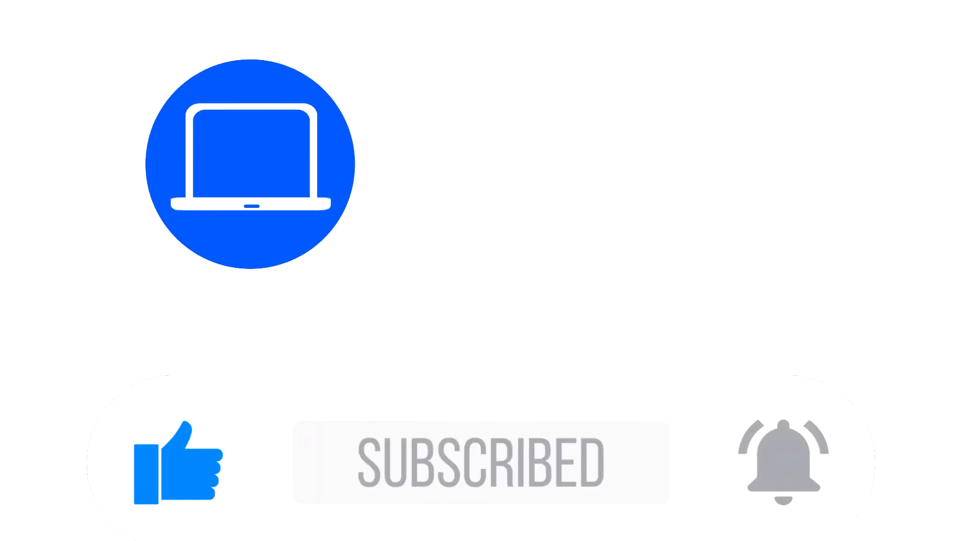